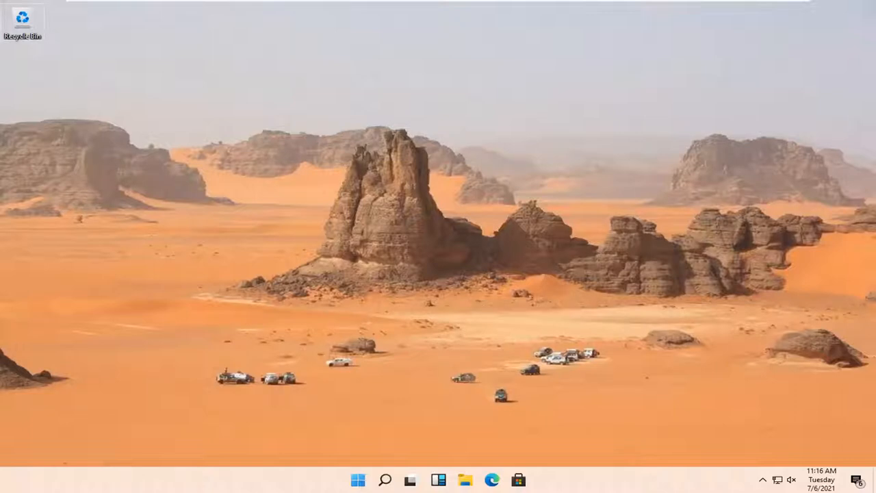
mouse_move(526, 356)
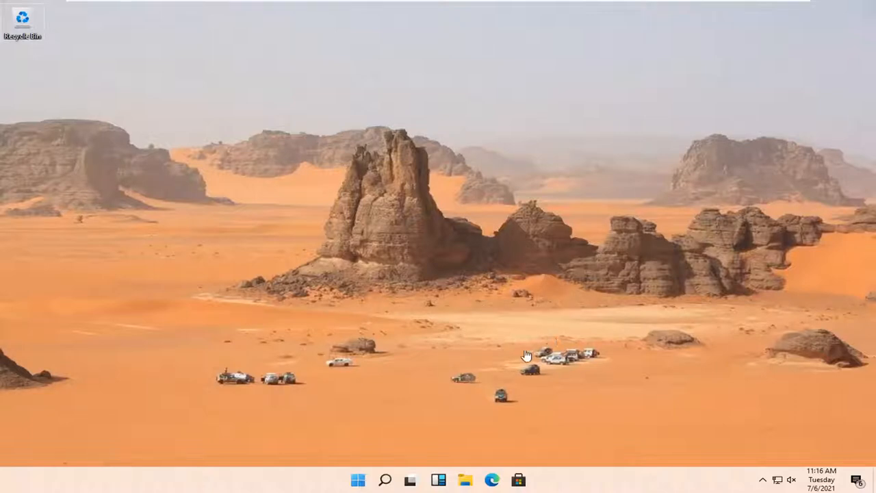
mouse_move(487, 391)
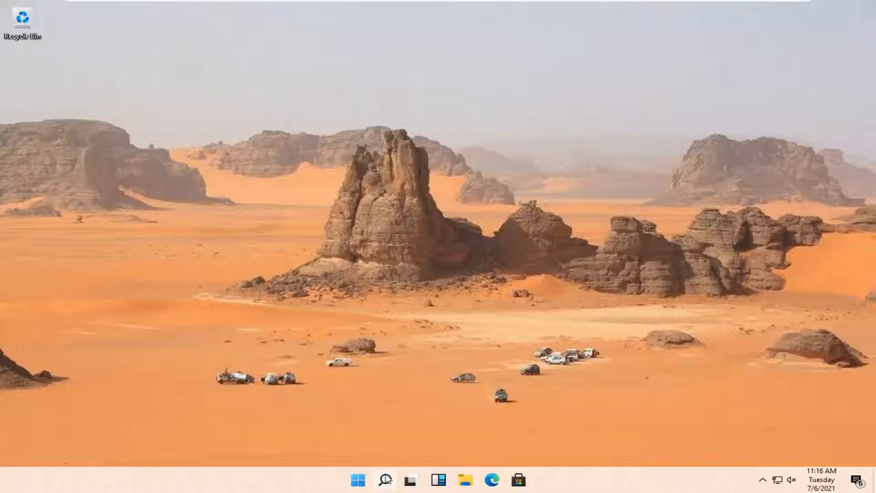
- Search Windows for 'store' and launch Microsoft Store from the results
click(384, 479)
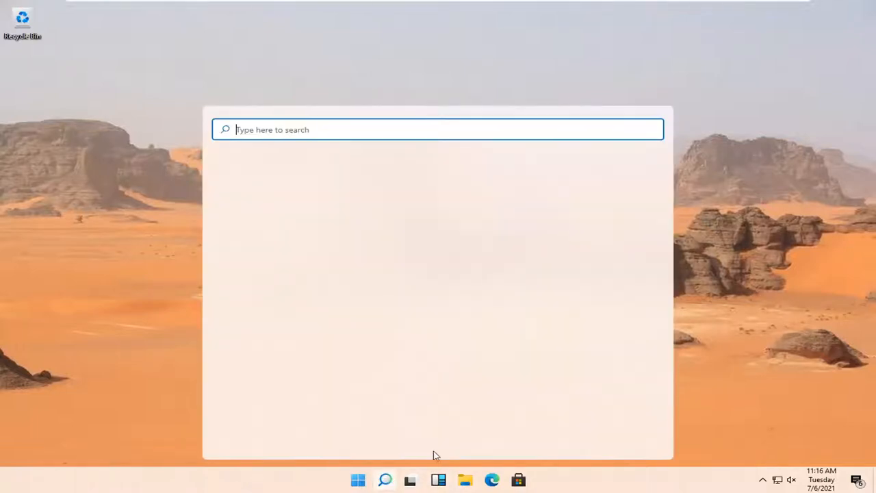
text(store)
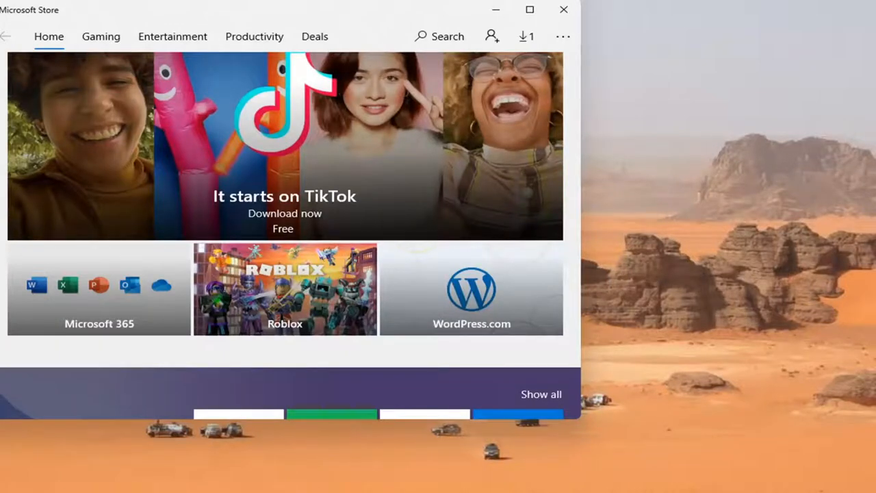
mouse_move(200, 19)
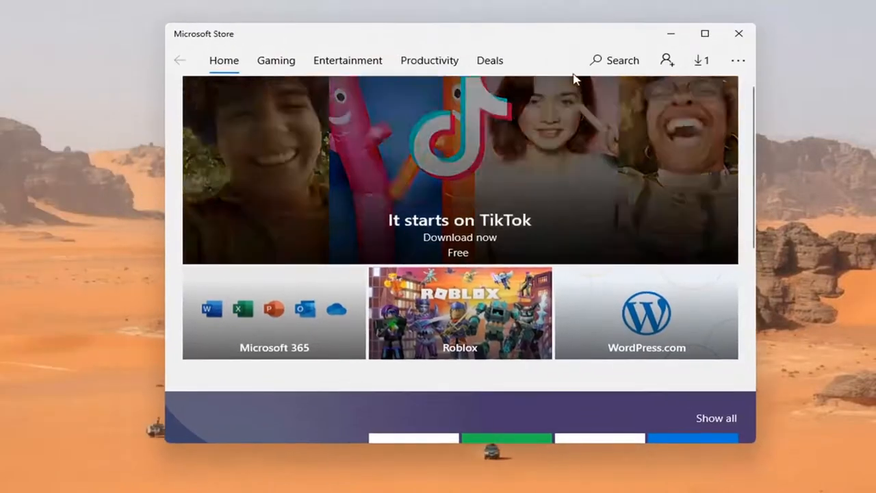
- Search the Store for Netflix and reach its free product page
click(614, 60)
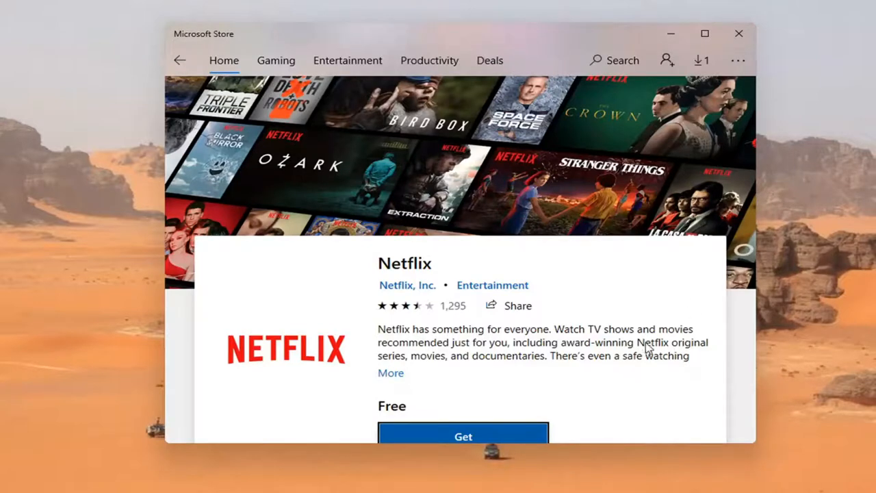
- Get the free Netflix app, declining the Microsoft account sign-in with 'No, thanks'
scroll(down, 3)
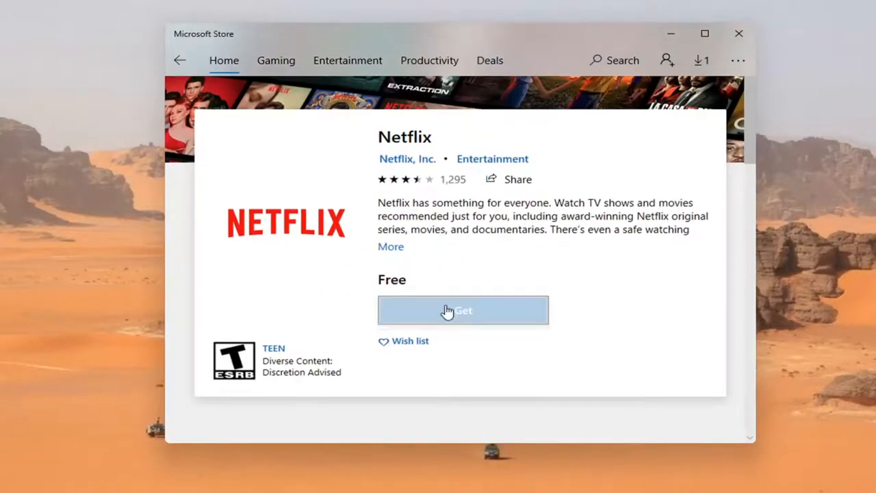
click(463, 309)
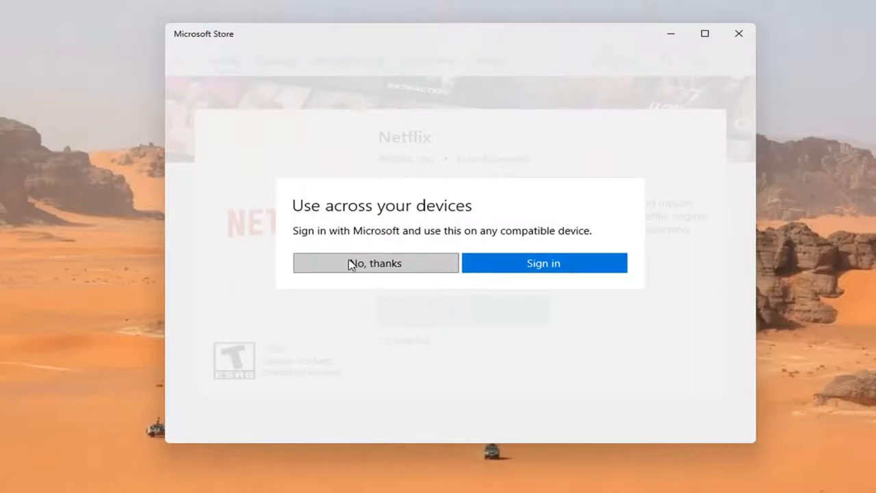
click(375, 263)
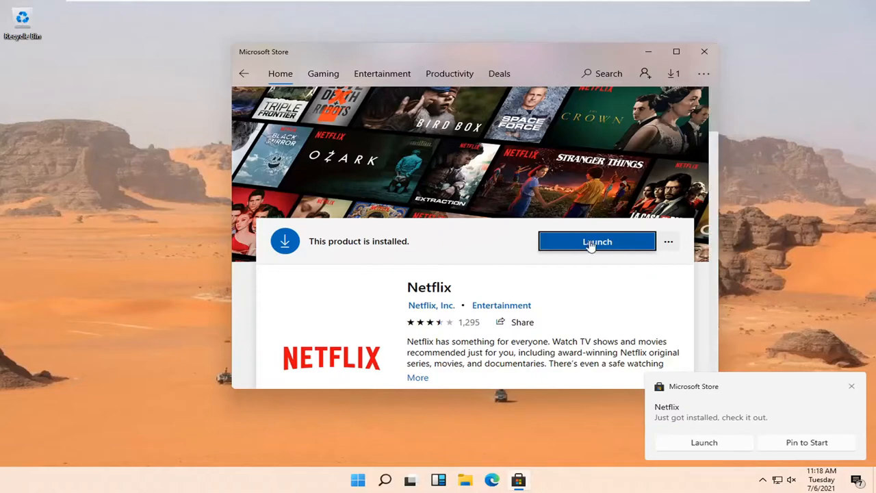
- Launch the newly installed Netflix app so its splash window appears
click(596, 241)
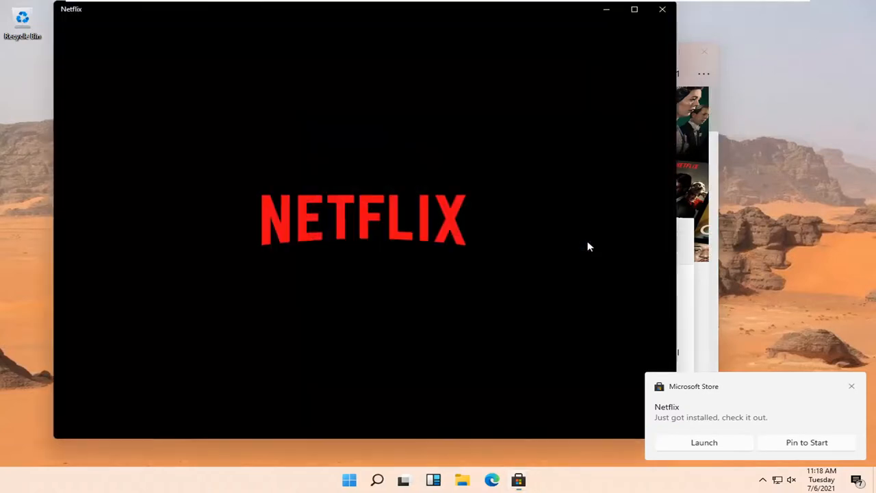